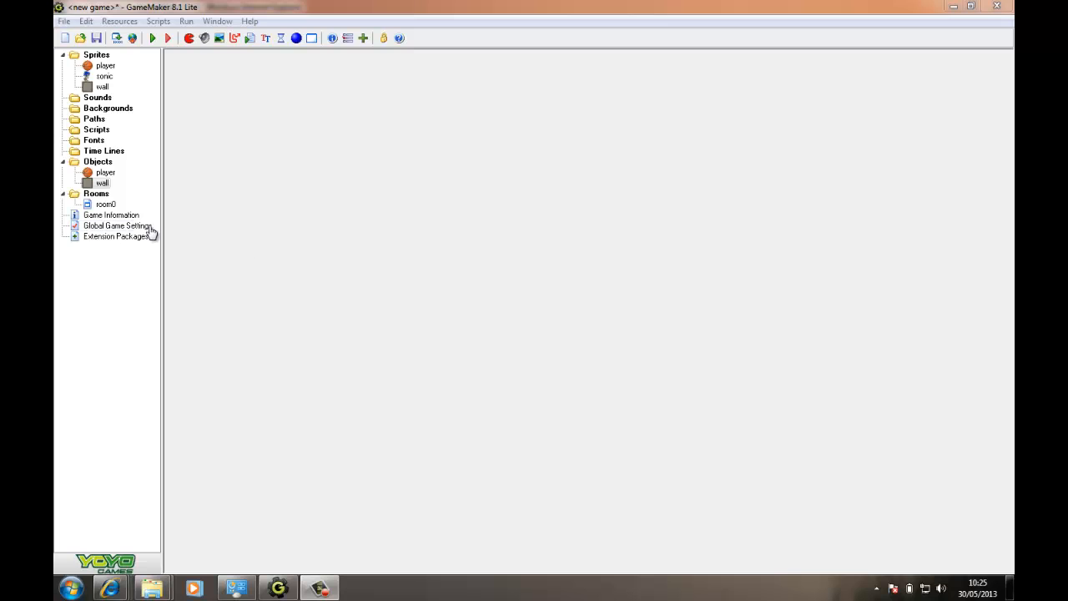
Open the wall object's Object Properties from the resource tree
double_click(107, 203)
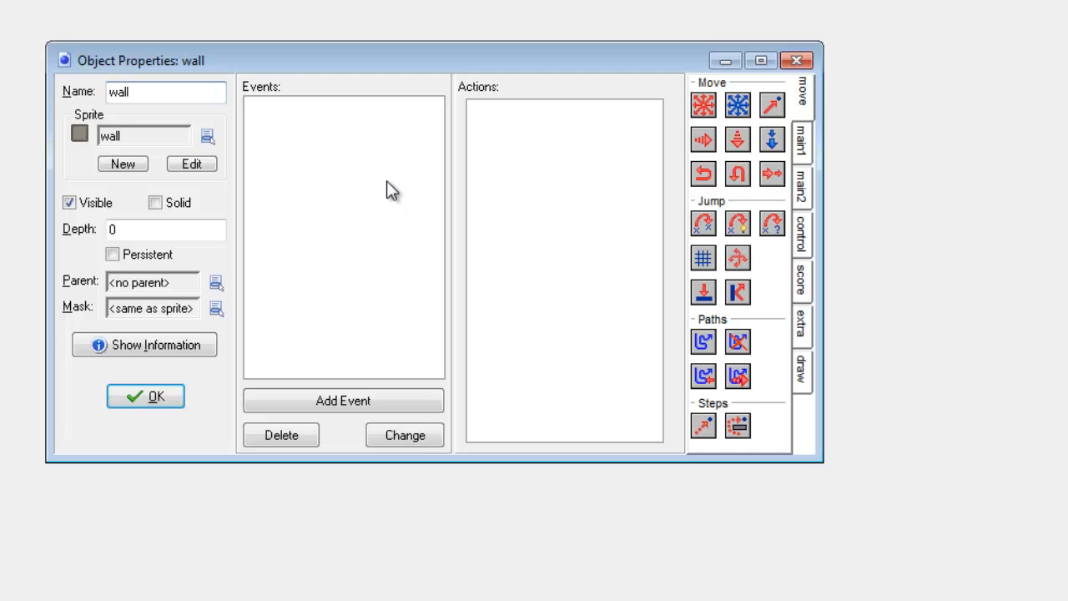
mouse_move(246, 187)
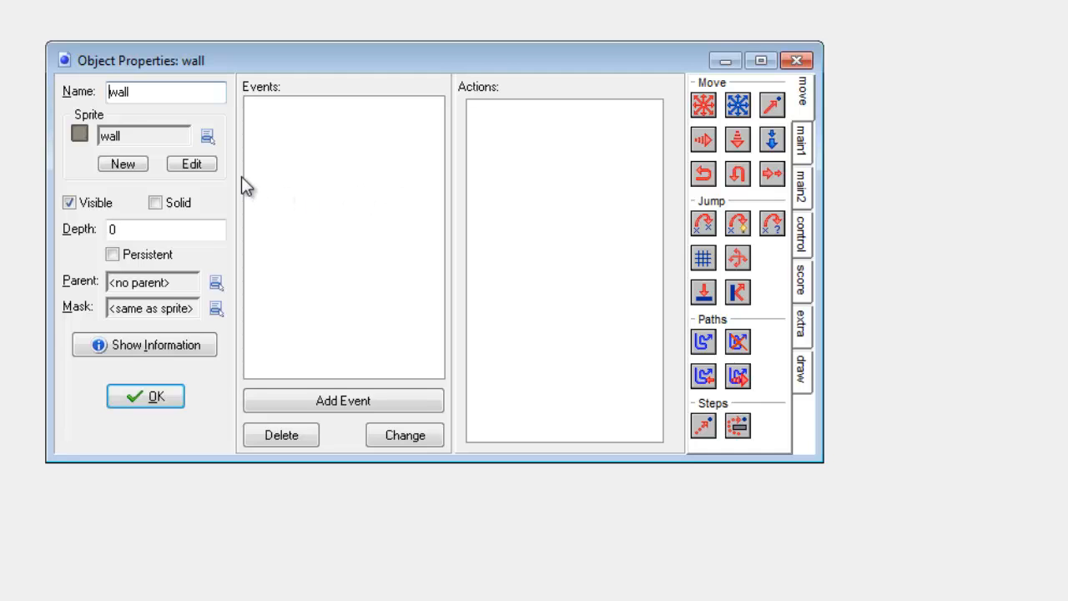
mouse_move(157, 204)
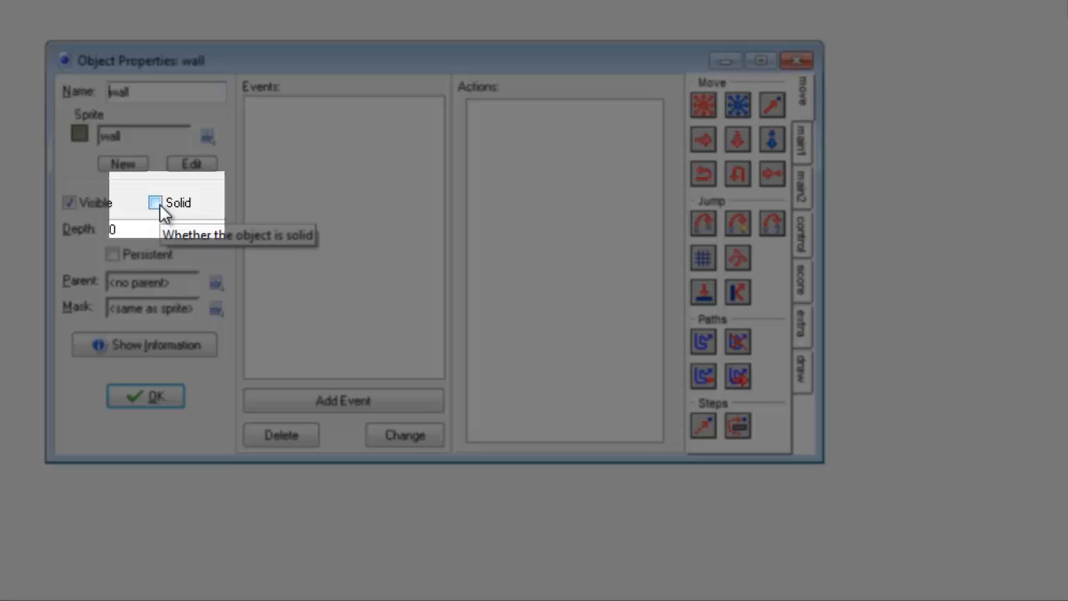
mouse_move(182, 215)
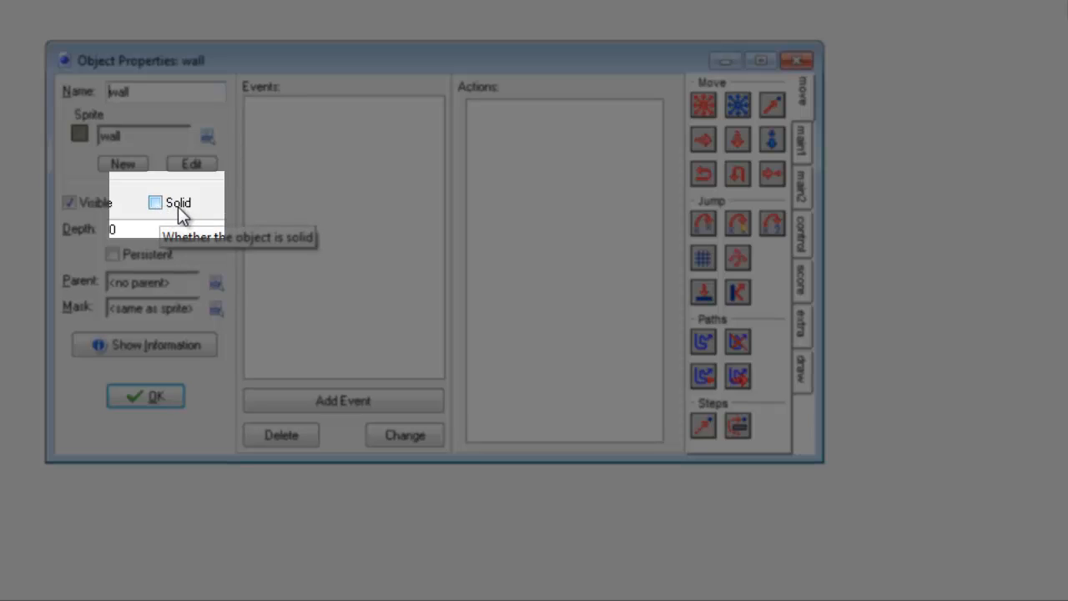
Tick the Solid checkbox so the wall object becomes solid
left_click(155, 203)
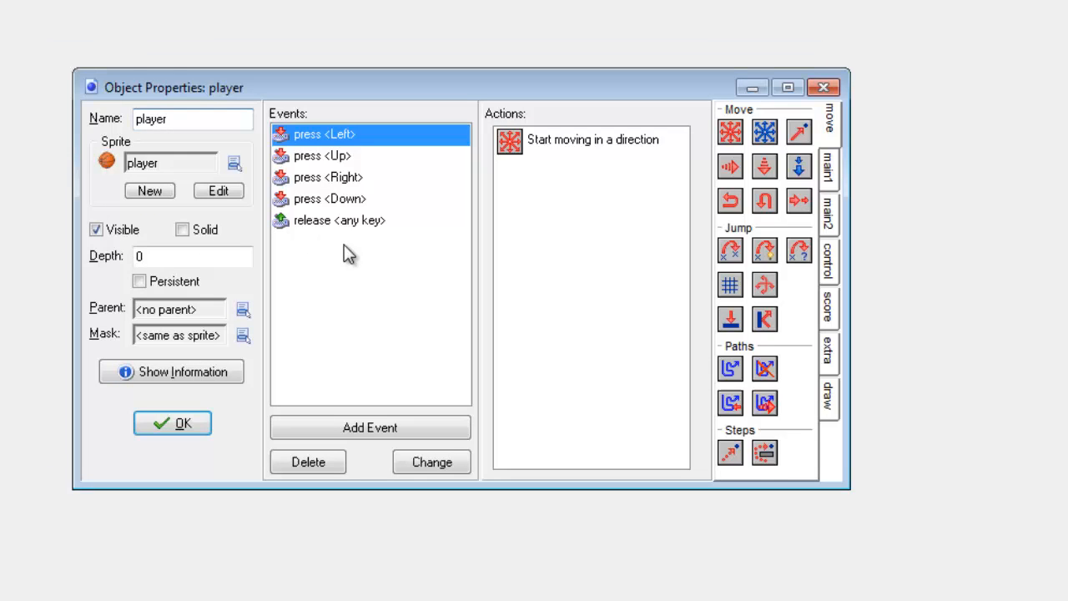
mouse_move(364, 294)
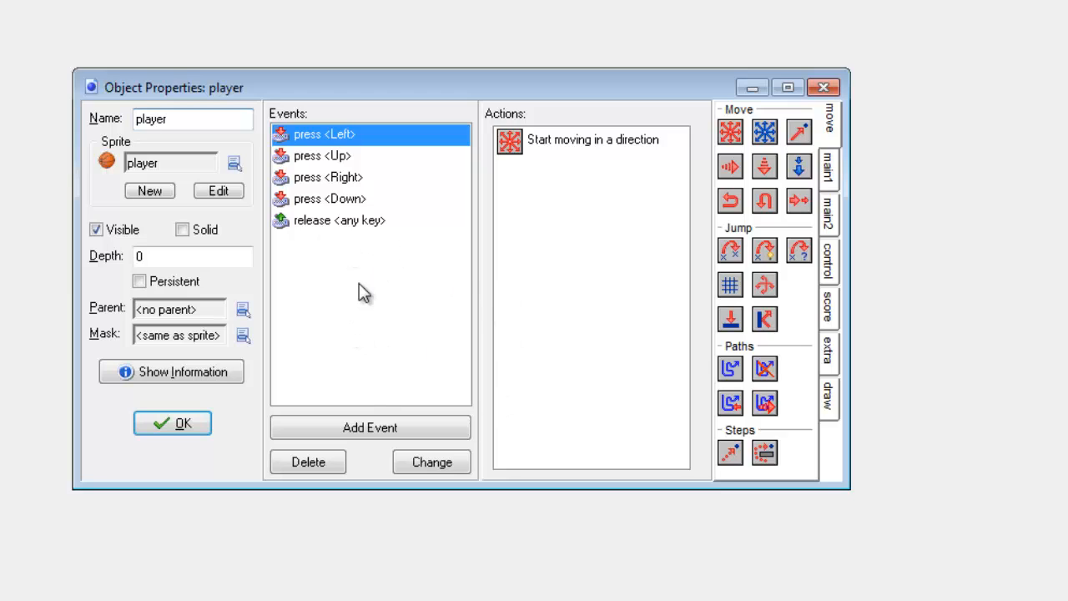
mouse_move(450, 418)
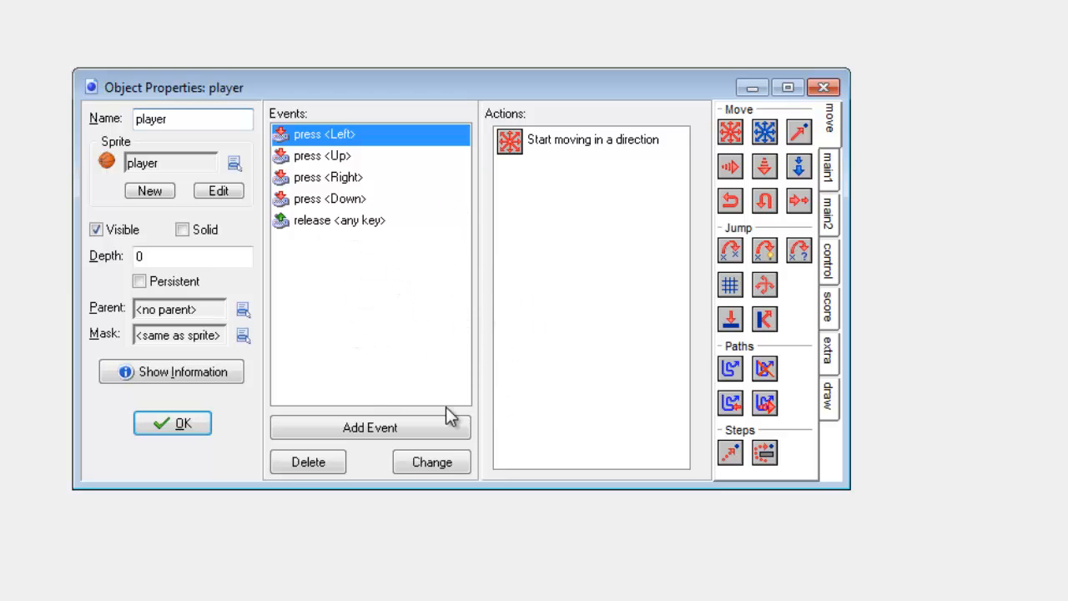
Add a Collision event with the wall object to the player
left_click(370, 427)
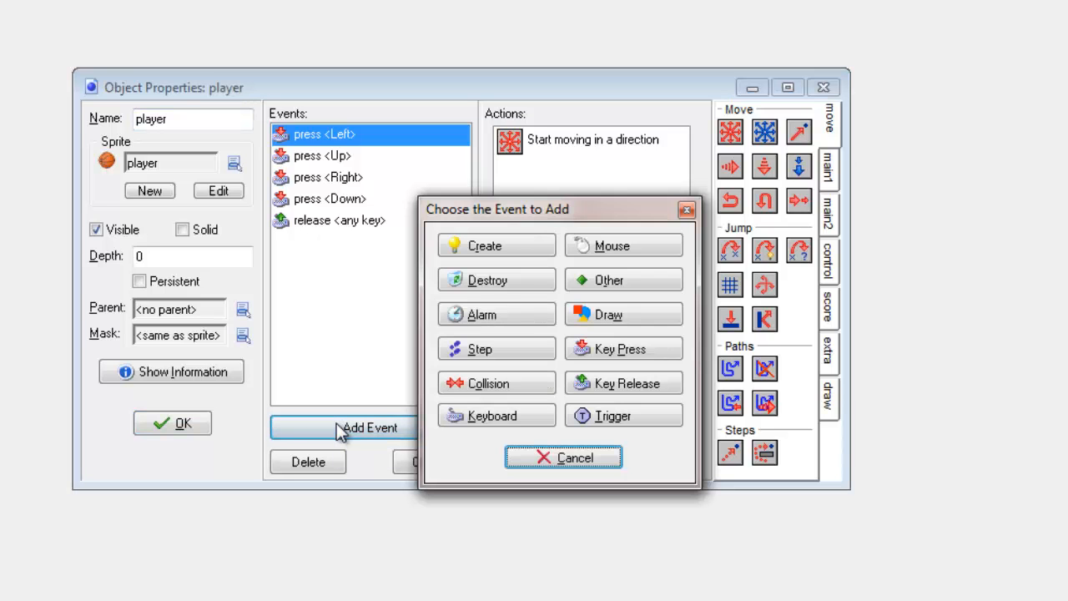
left_click(487, 382)
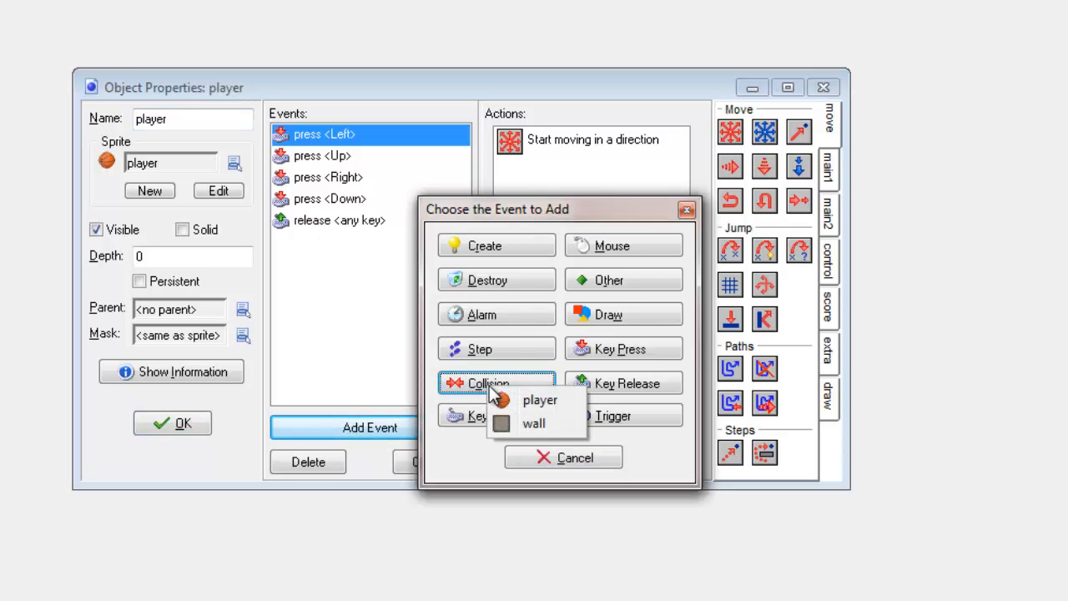
left_click(535, 424)
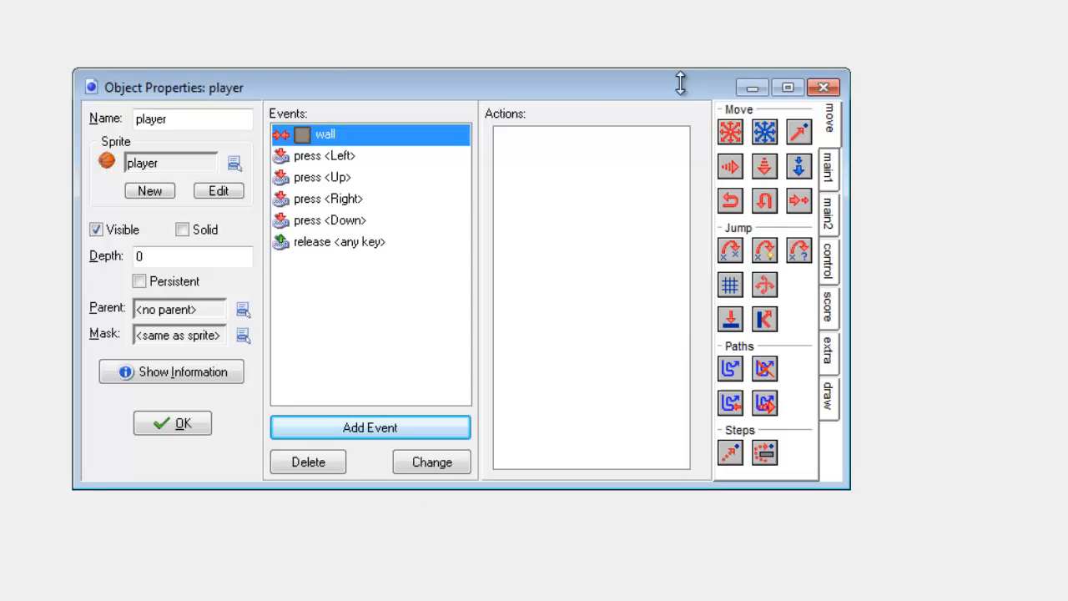
mouse_move(731, 132)
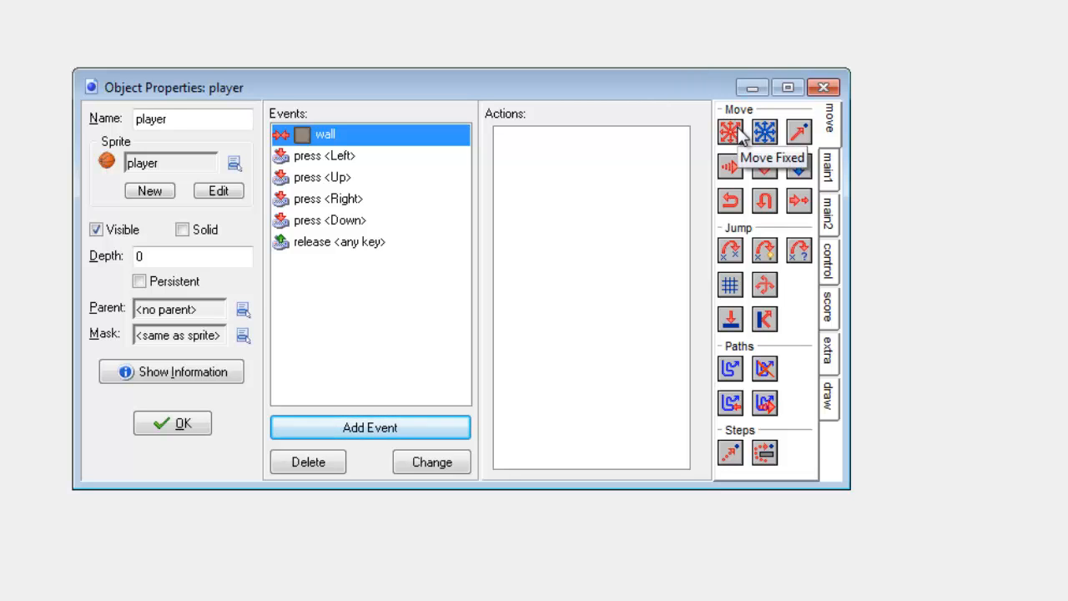
mouse_move(551, 200)
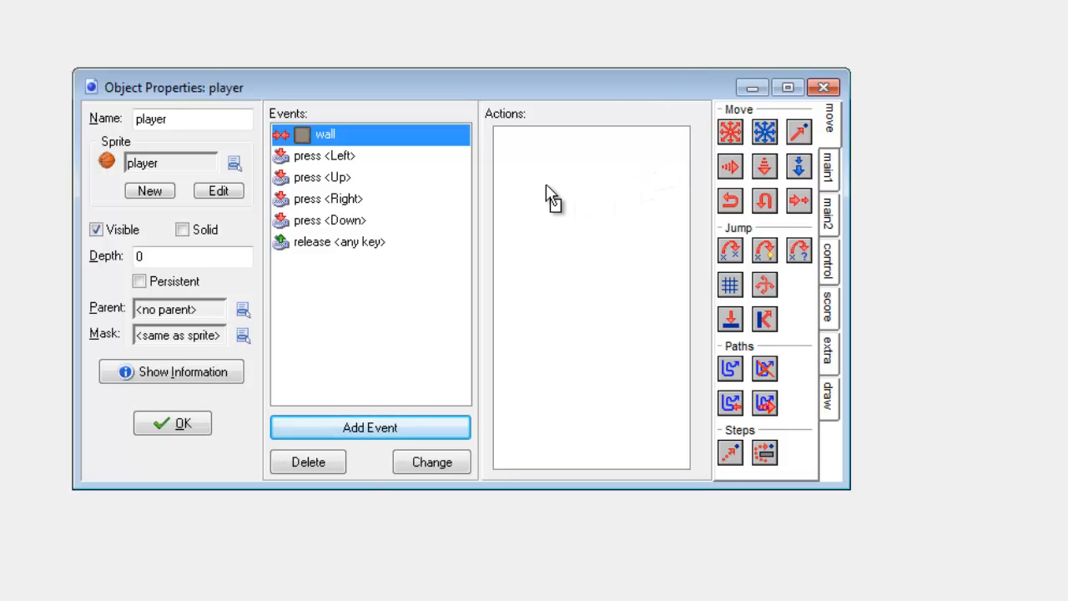
Add a Move Fixed action with the centre stop direction and speed 0 to the wall collision
left_click(731, 131)
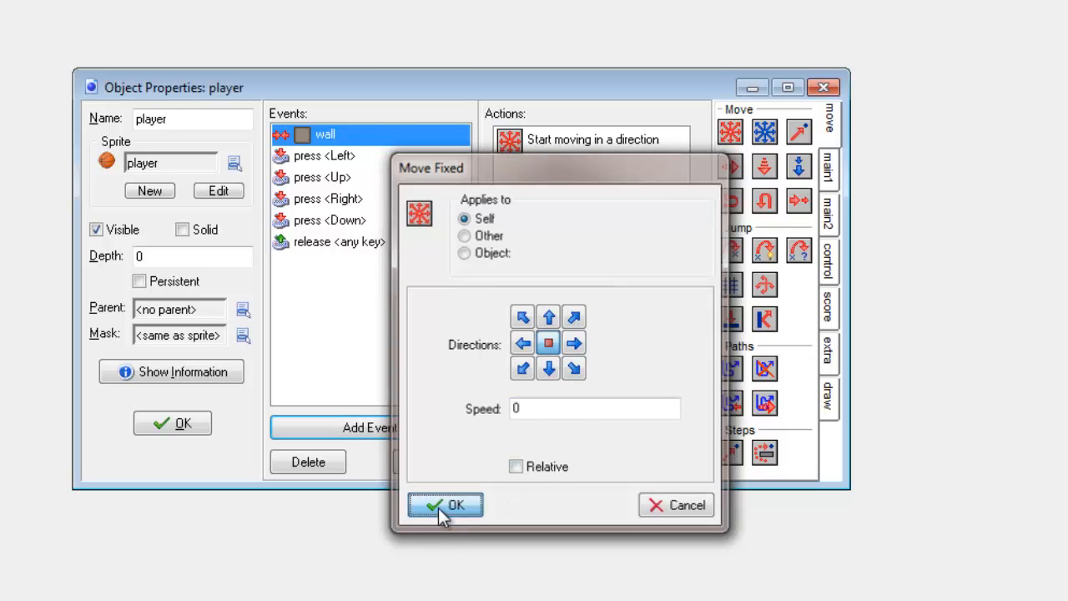
left_click(444, 504)
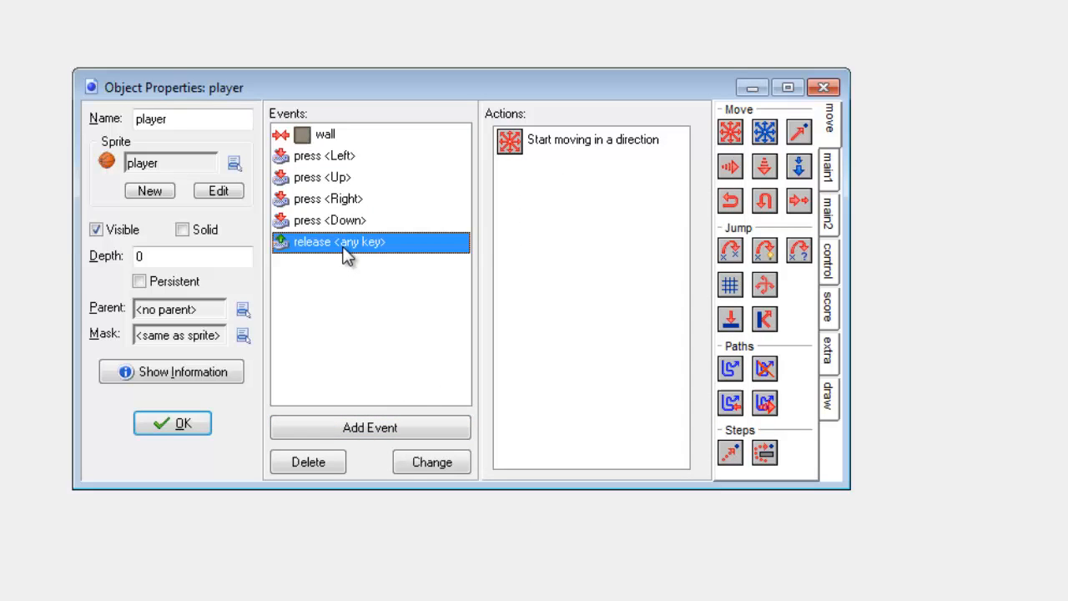